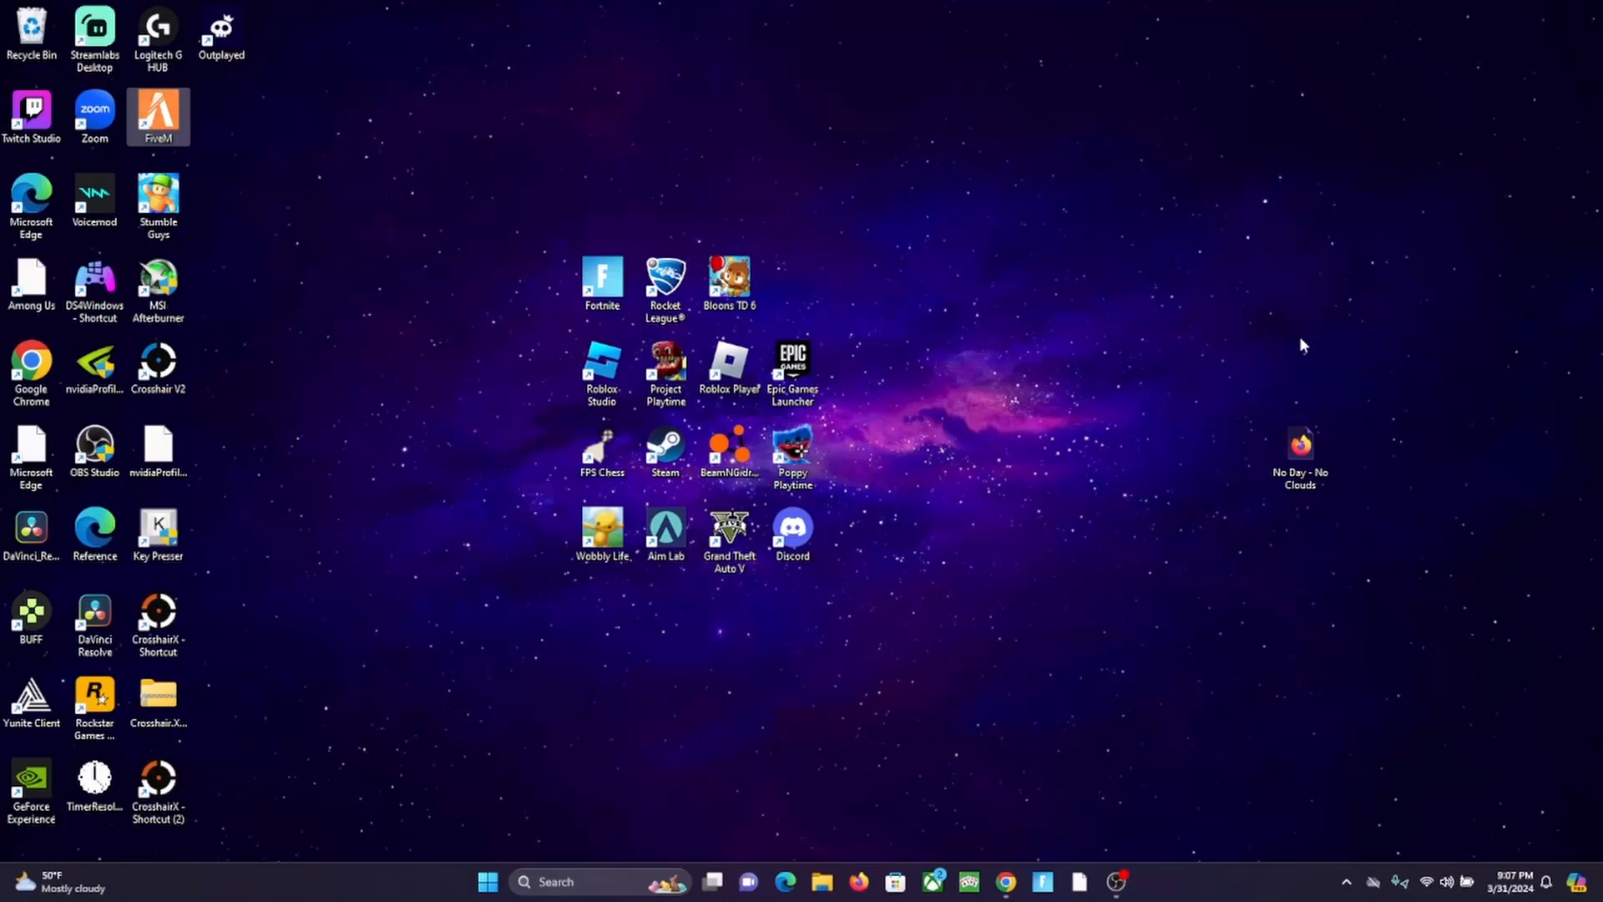
mouse_move(242, 337)
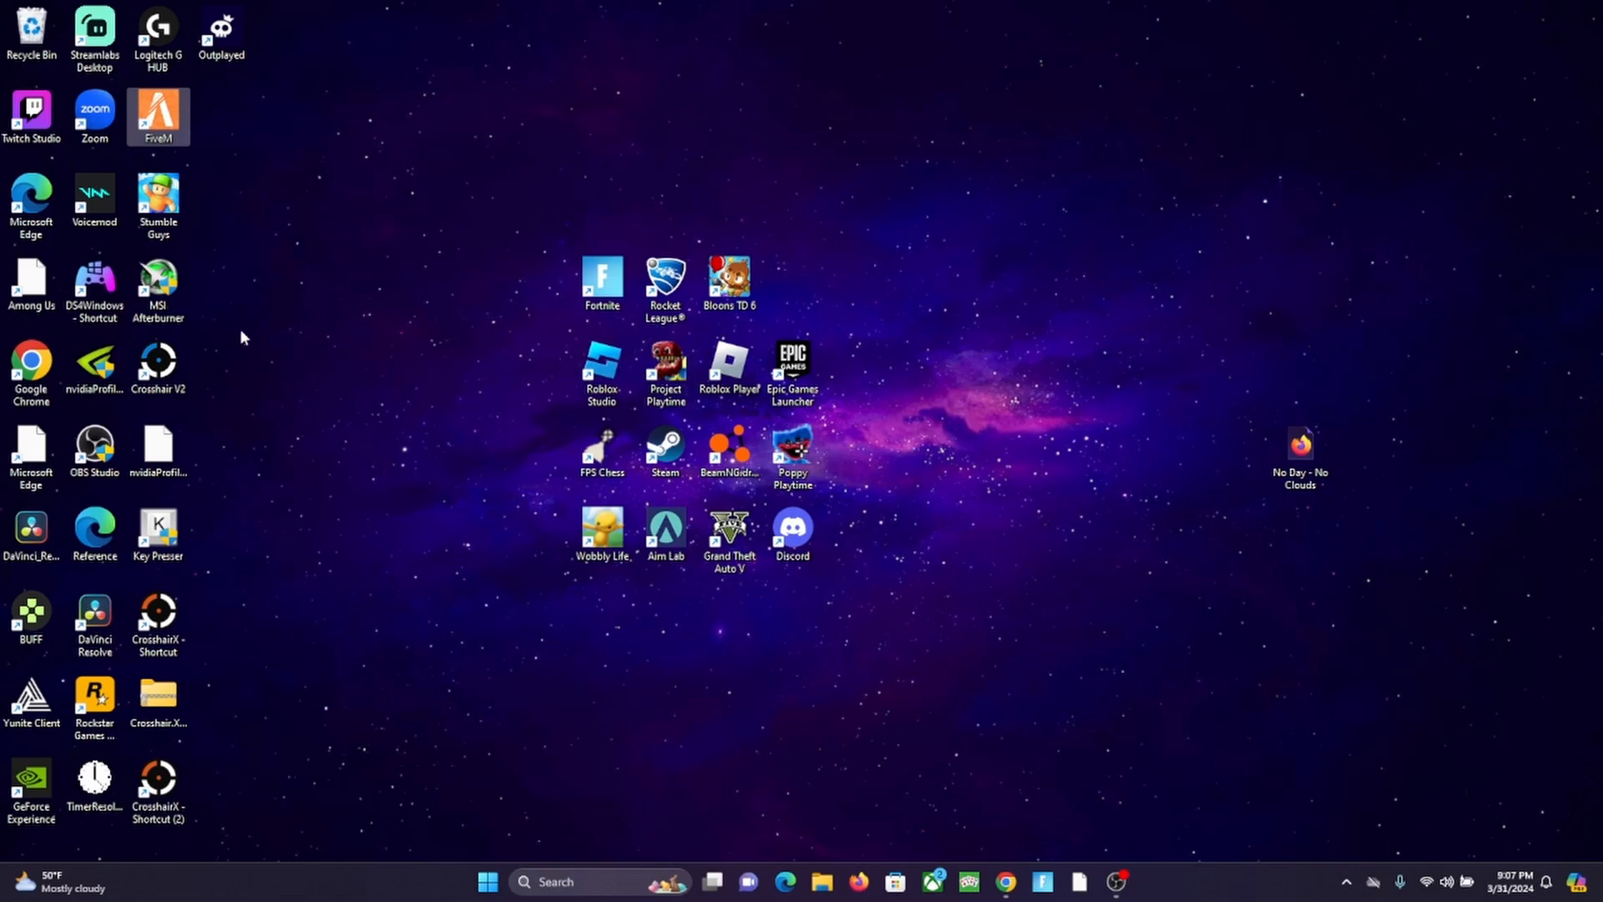
mouse_move(1210, 348)
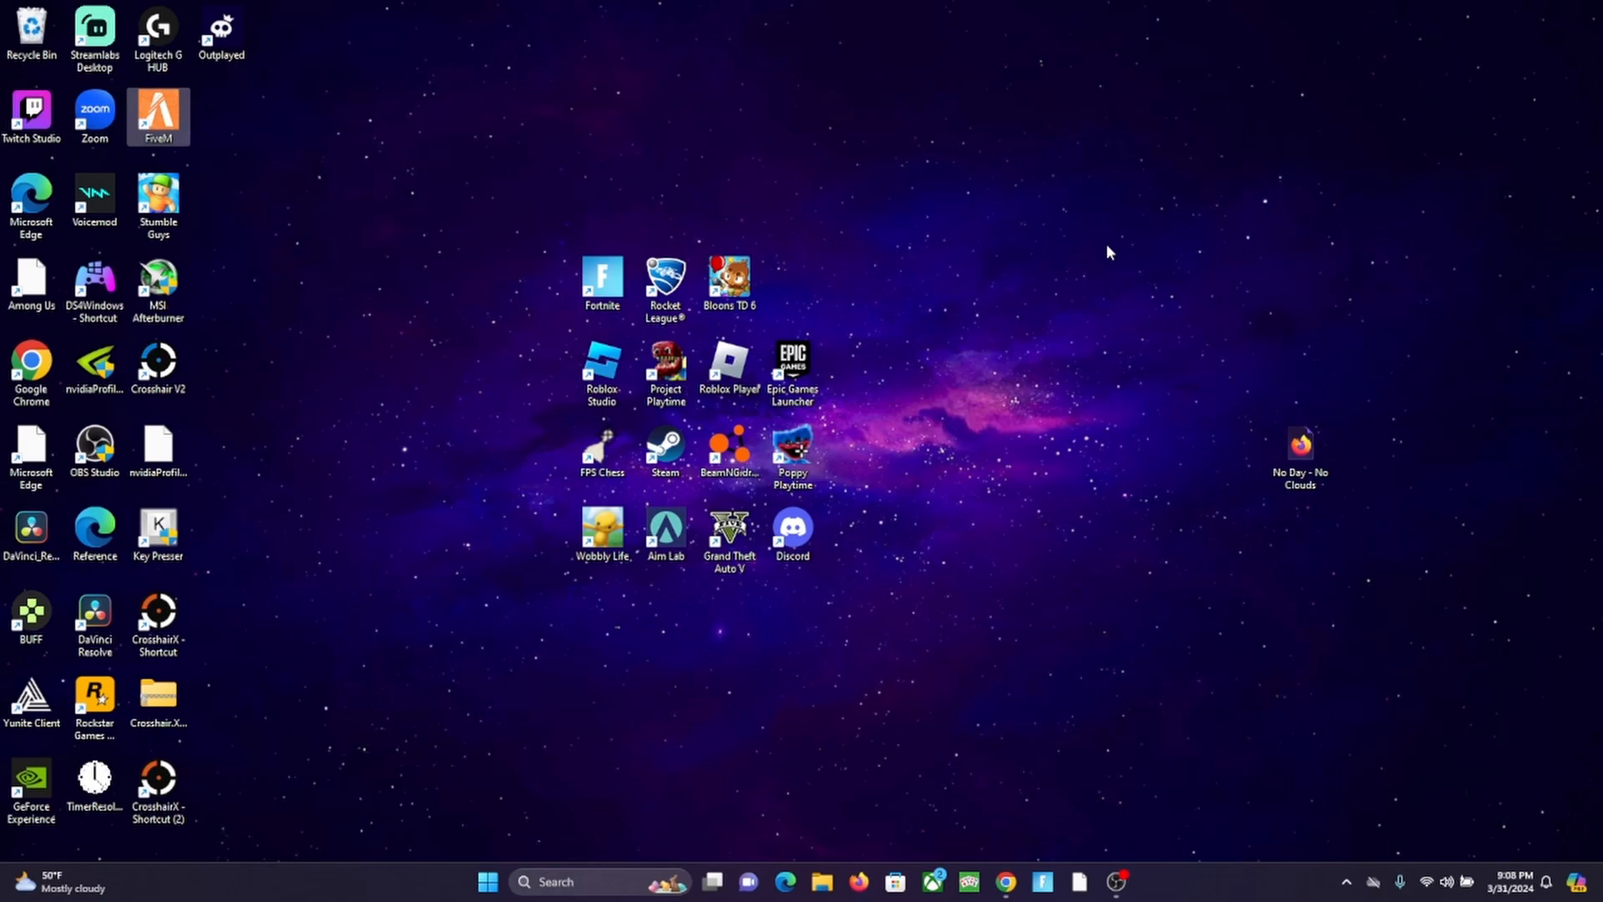
mouse_move(1105, 252)
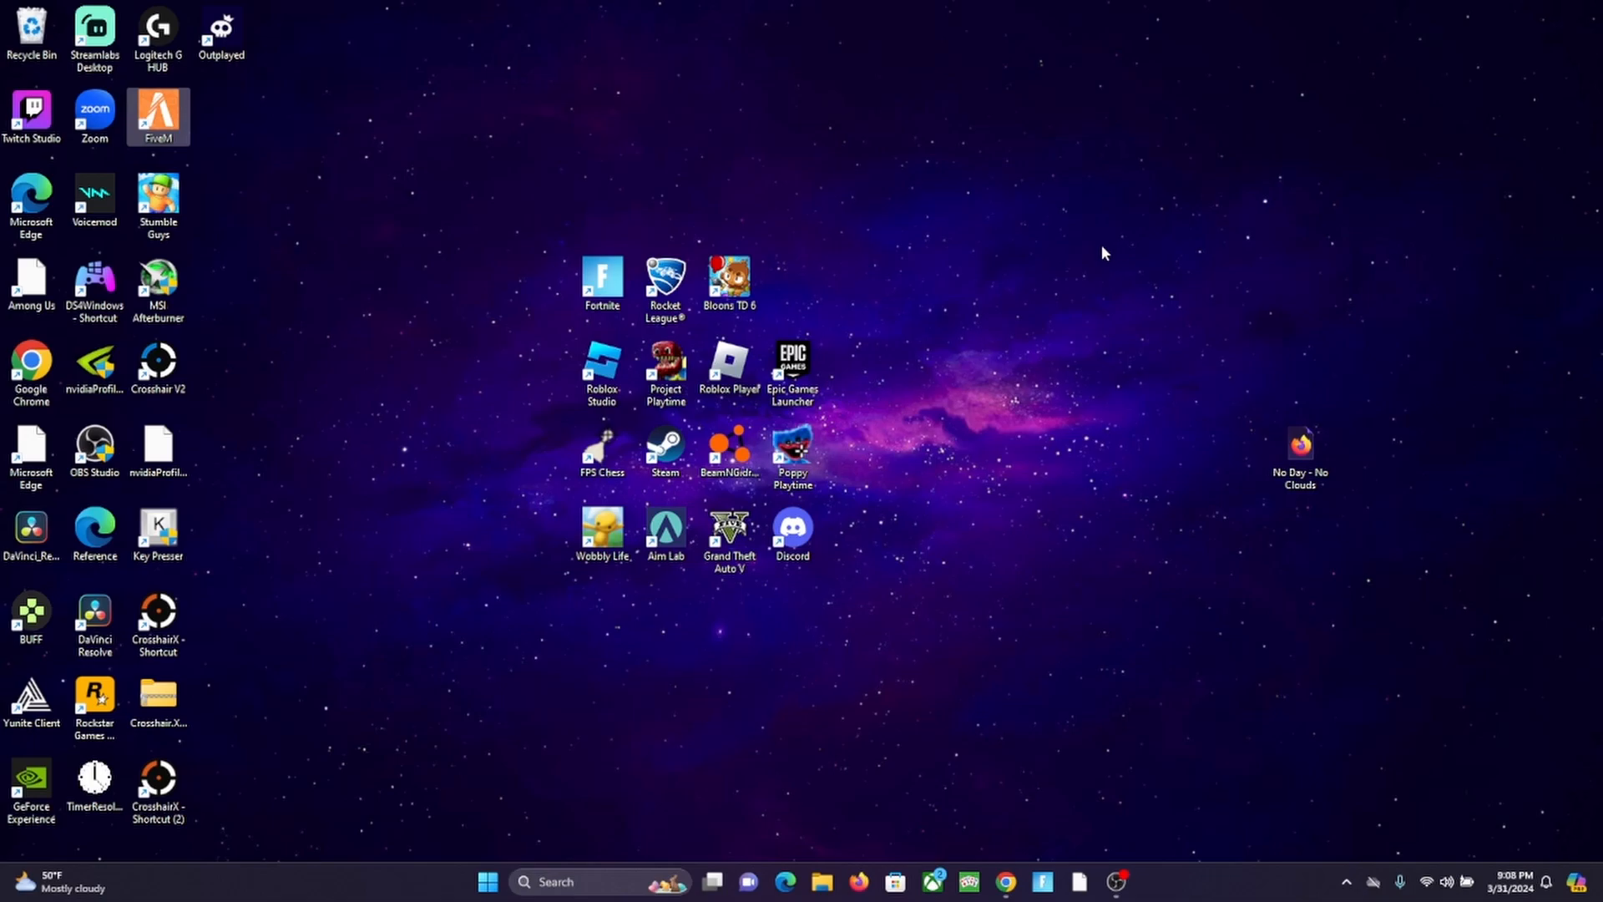
Launch the Settings app from Windows search by searching 'settings'.
text(settings)
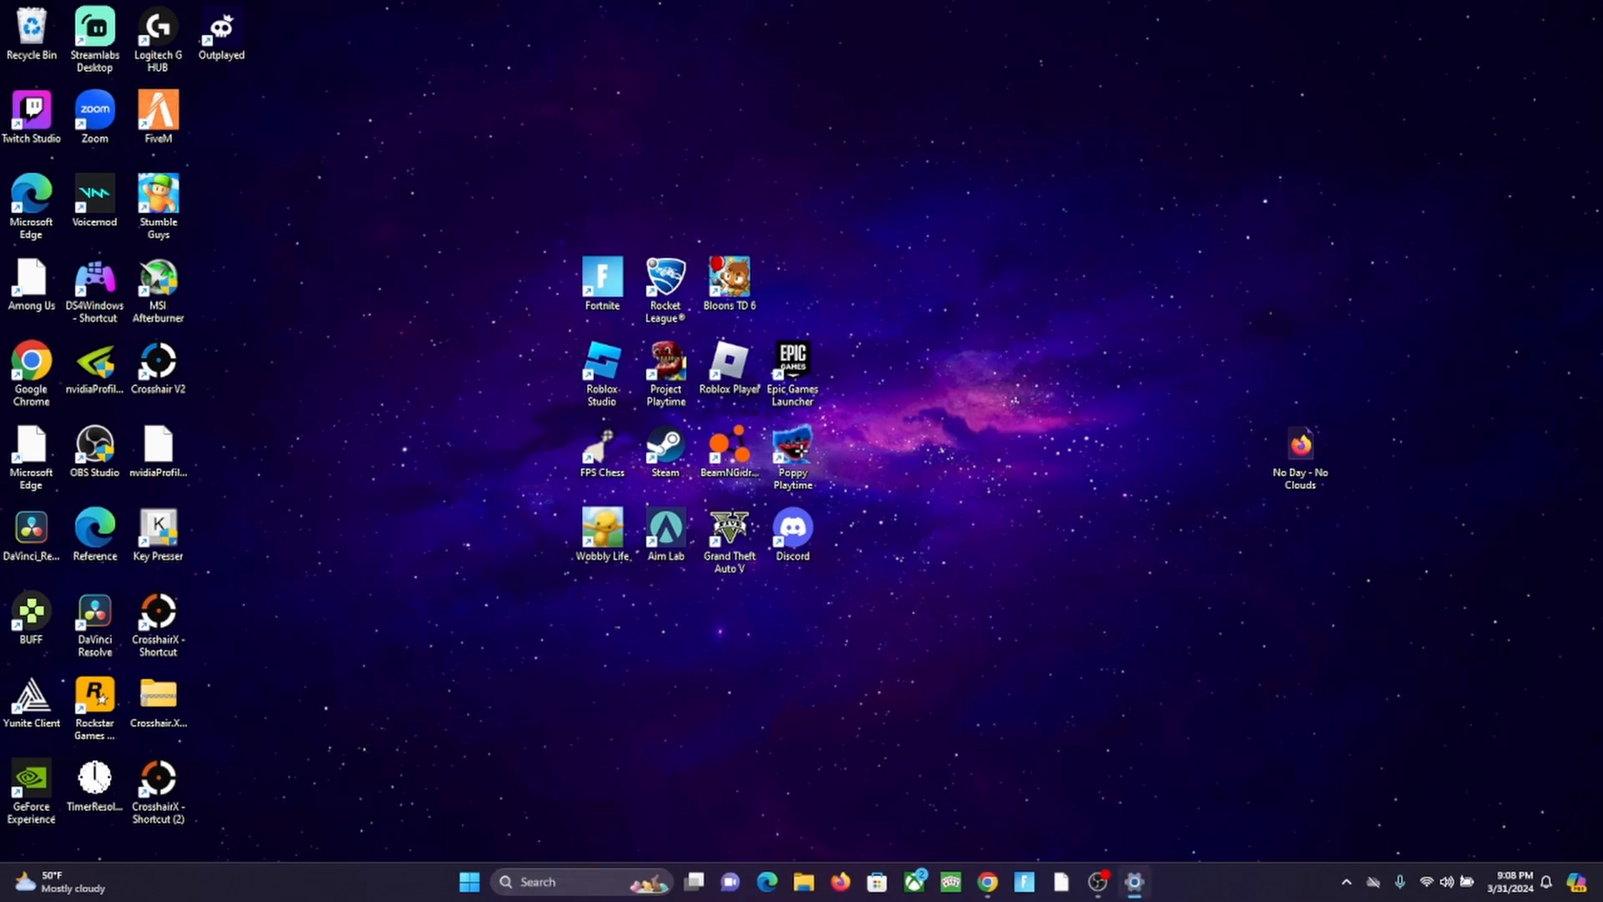
click(1136, 882)
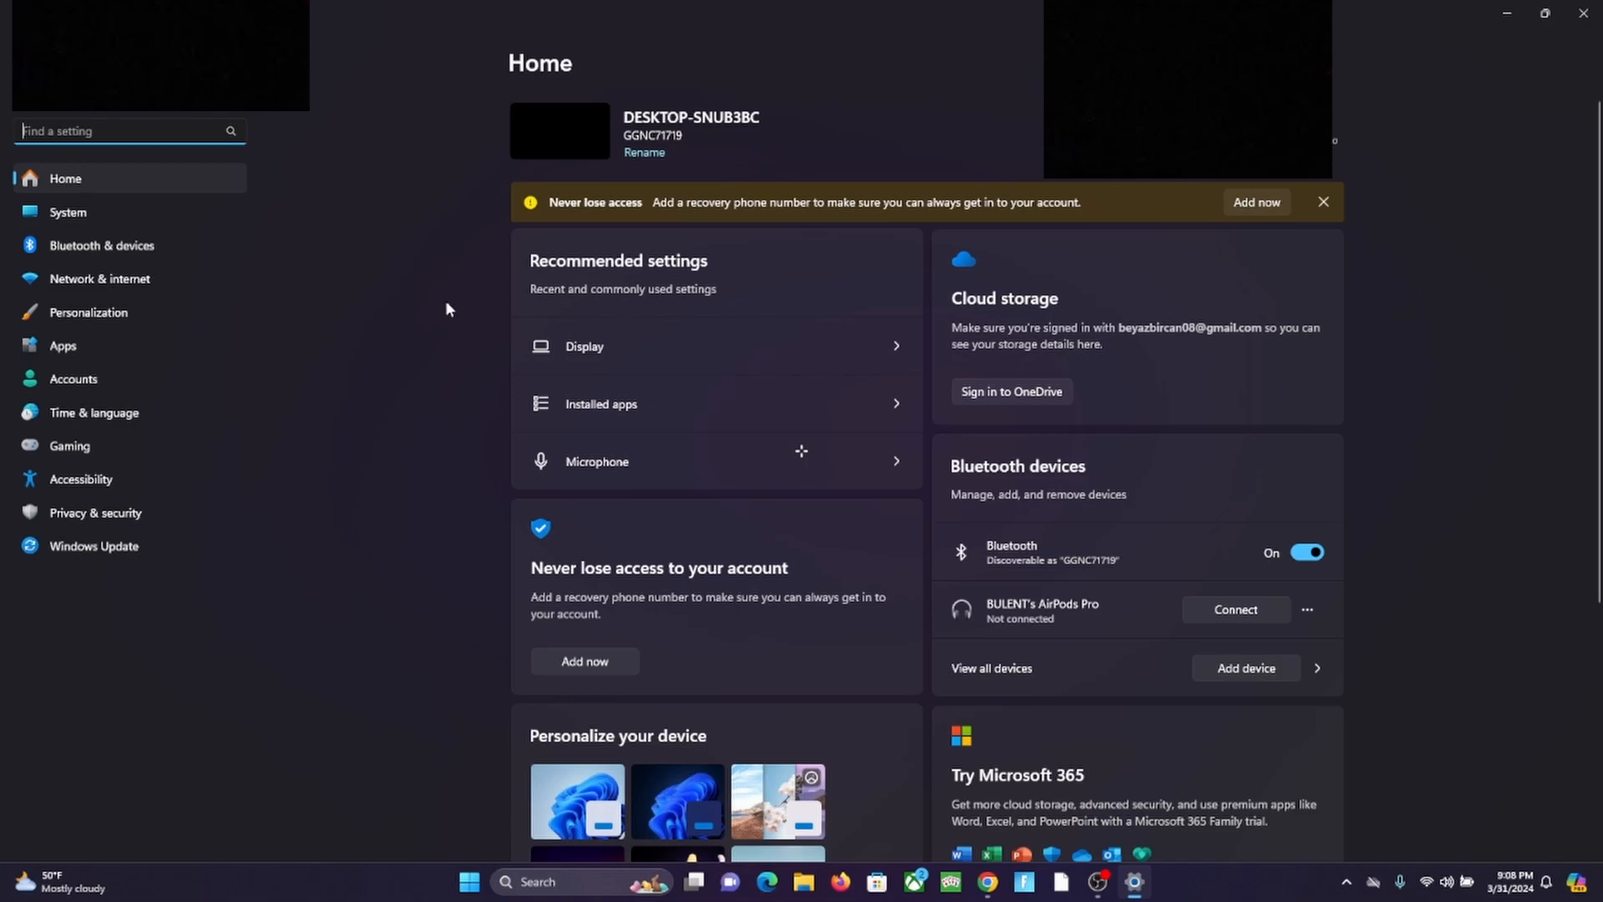
Navigate from Display under System to its Graphics related-settings page.
click(68, 212)
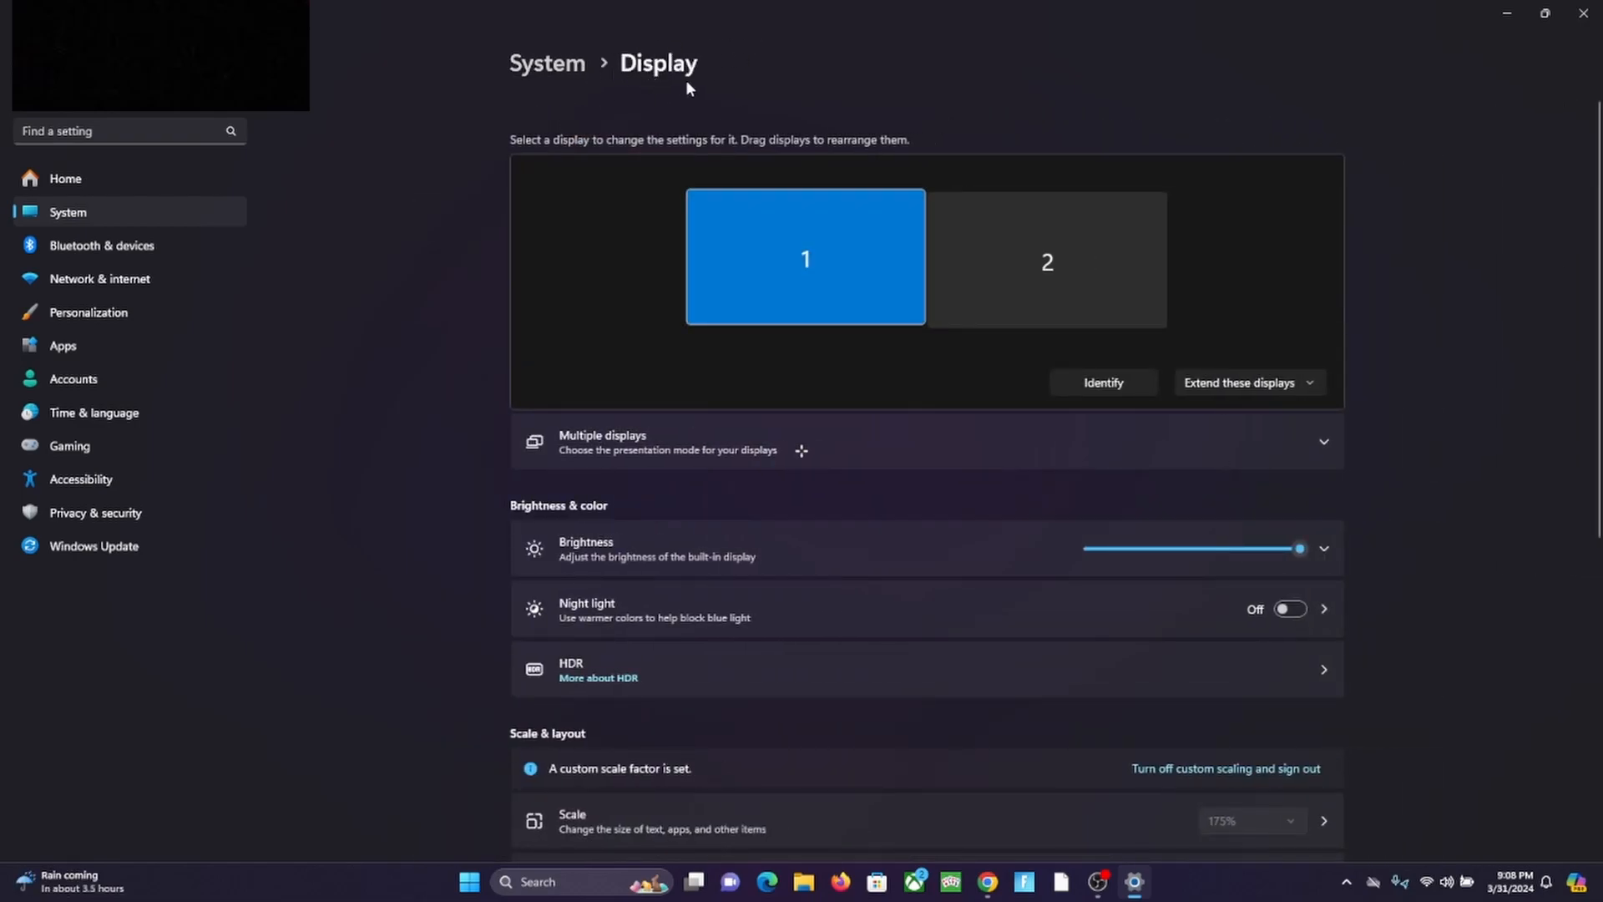
scroll(down, 3)
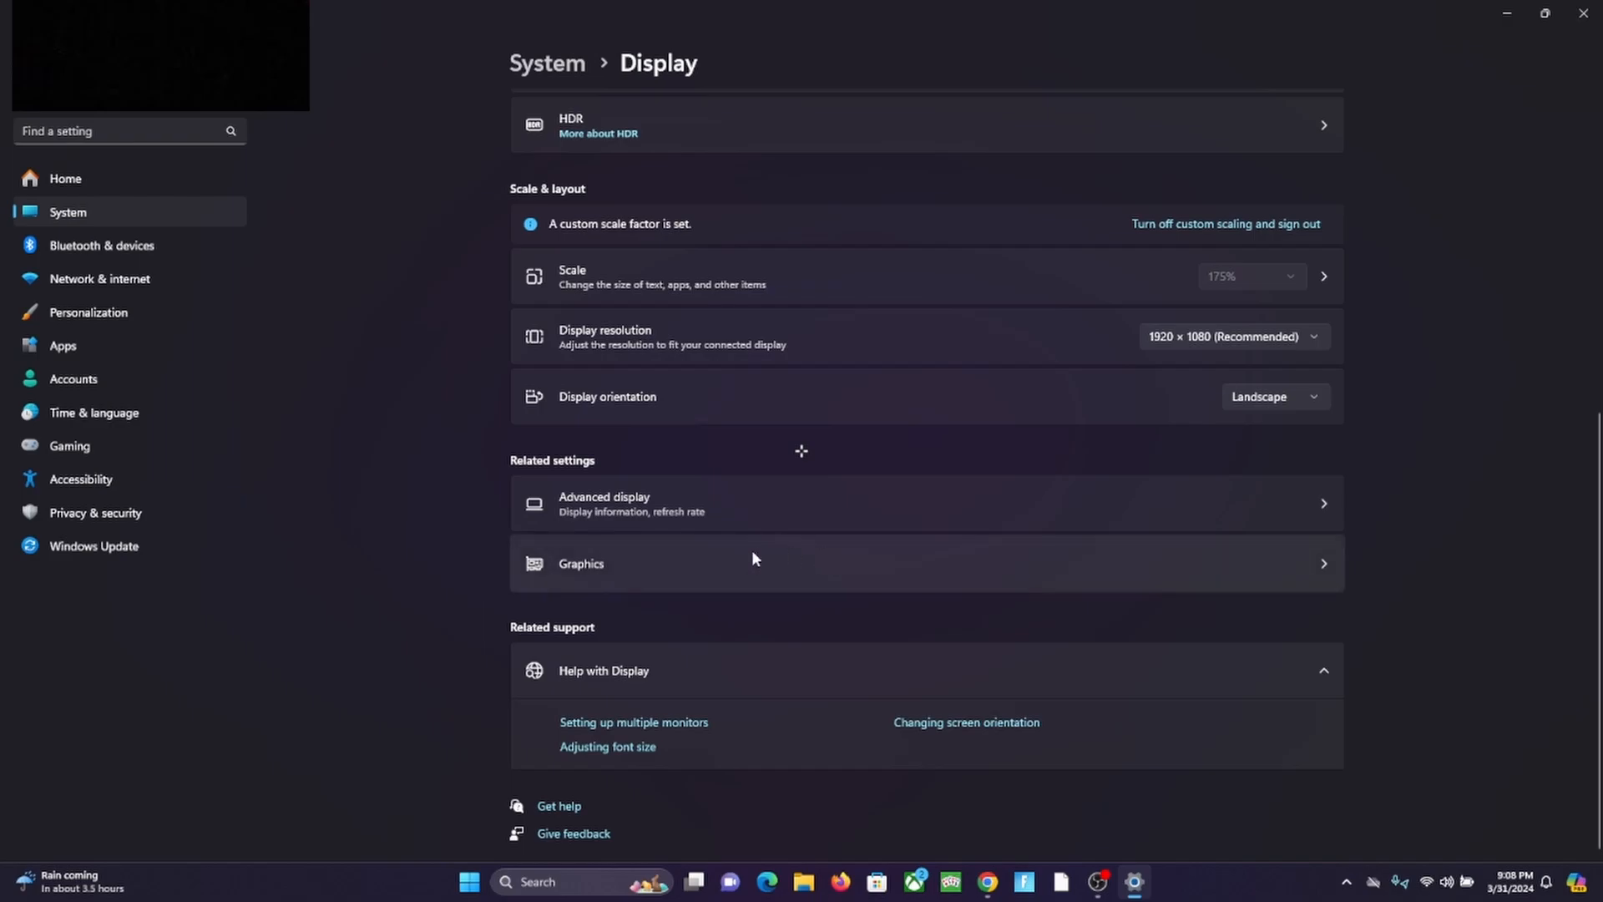
click(581, 563)
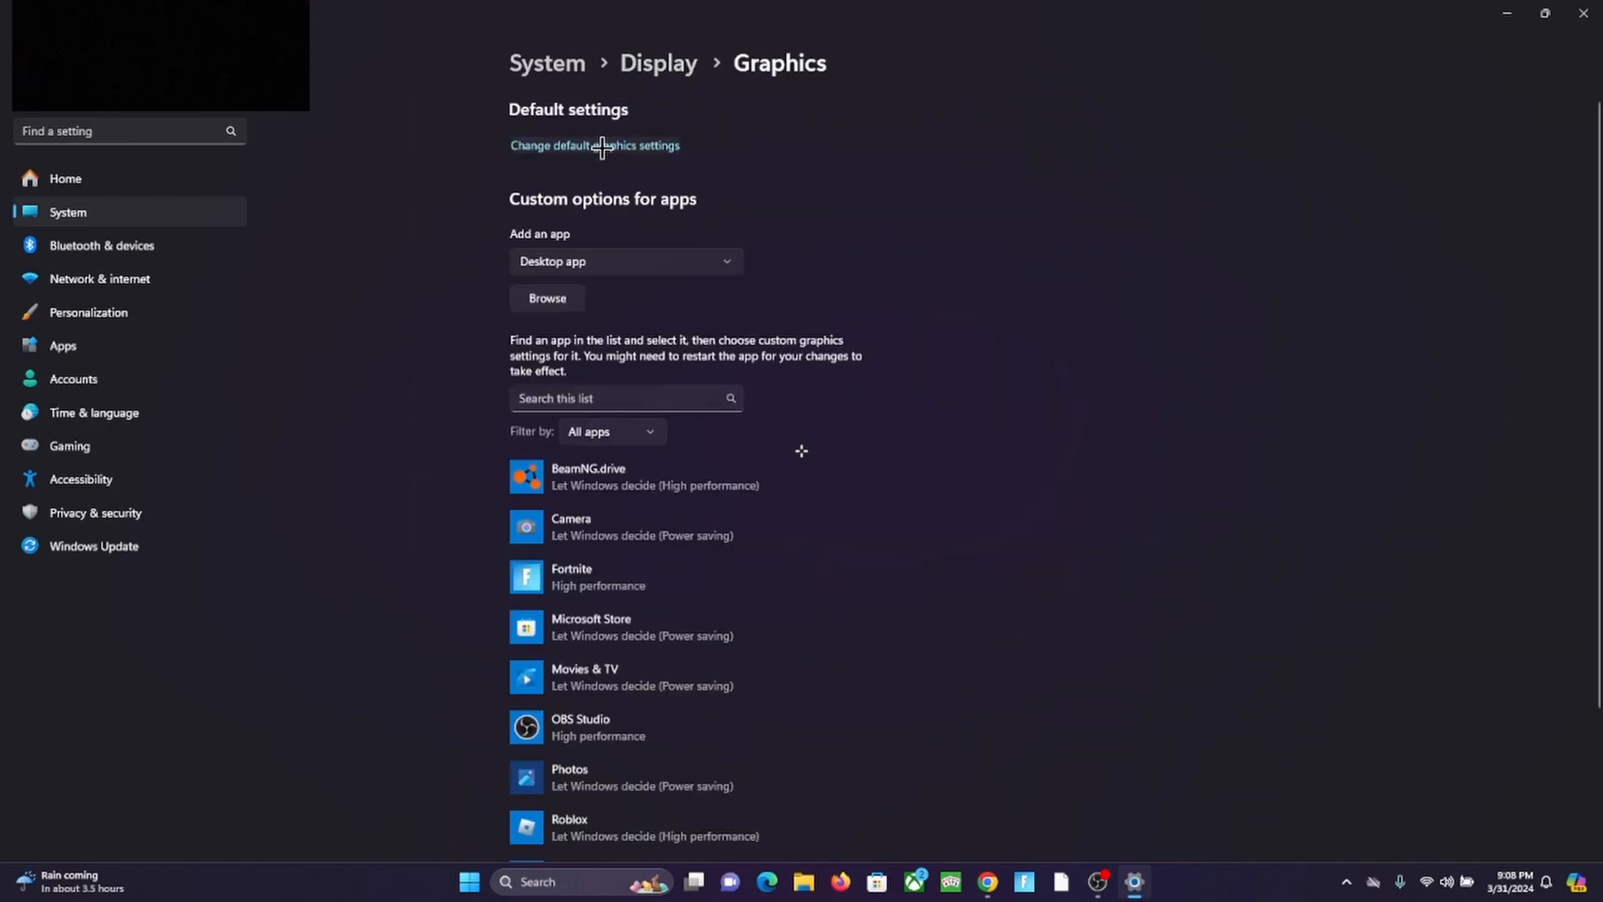
Show Default graphics settings, where Hardware-accelerated GPU scheduling is Off.
click(594, 145)
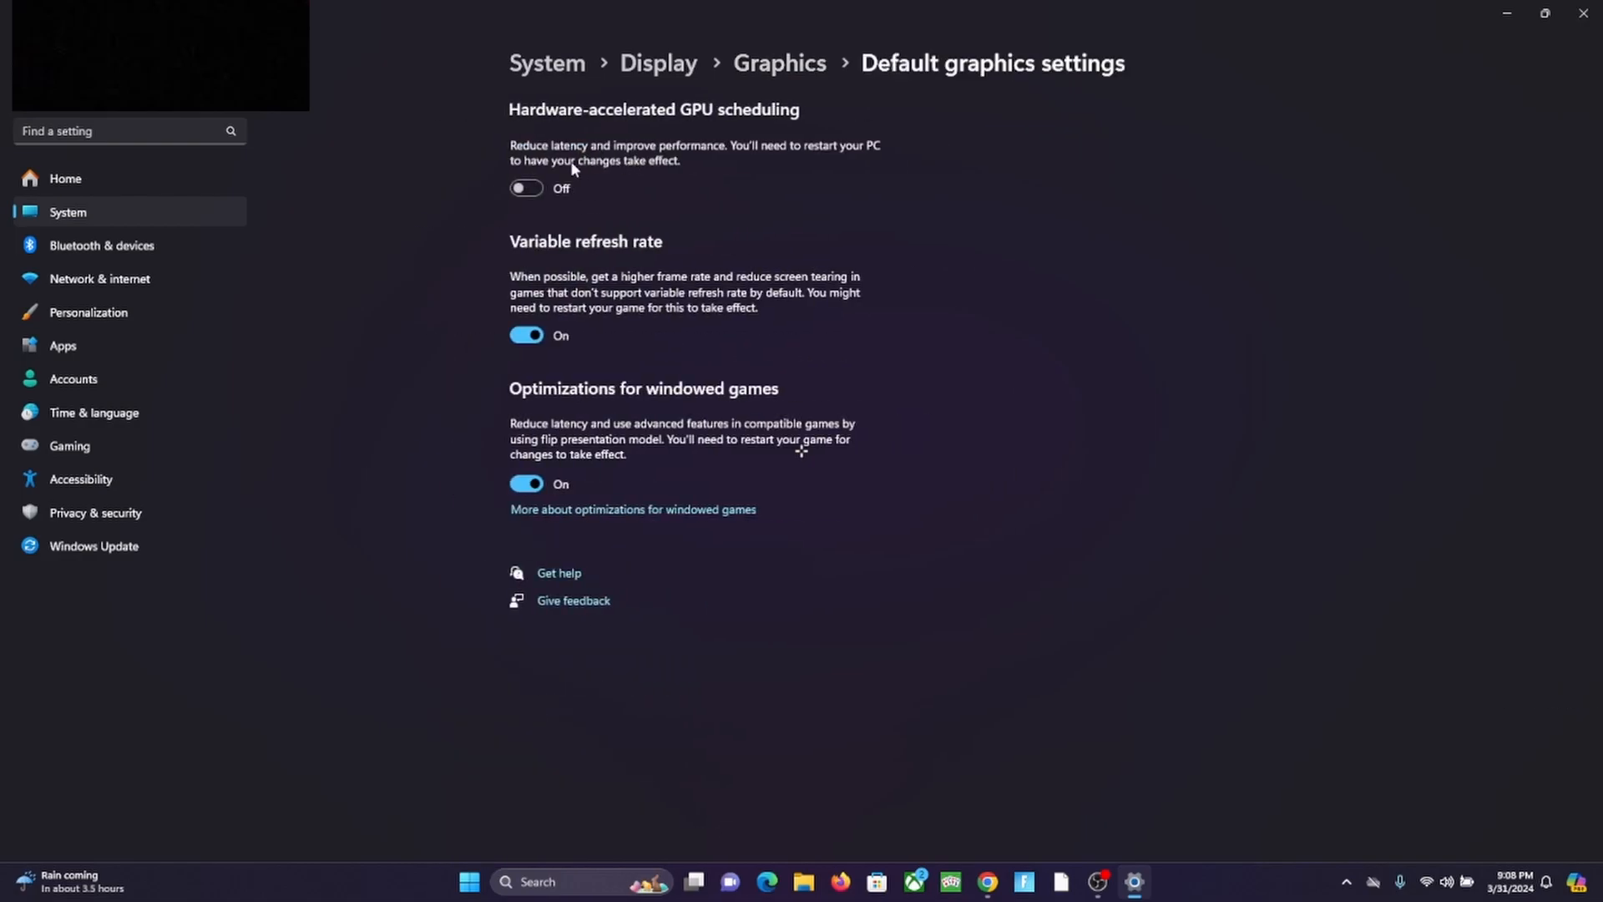
mouse_move(648, 219)
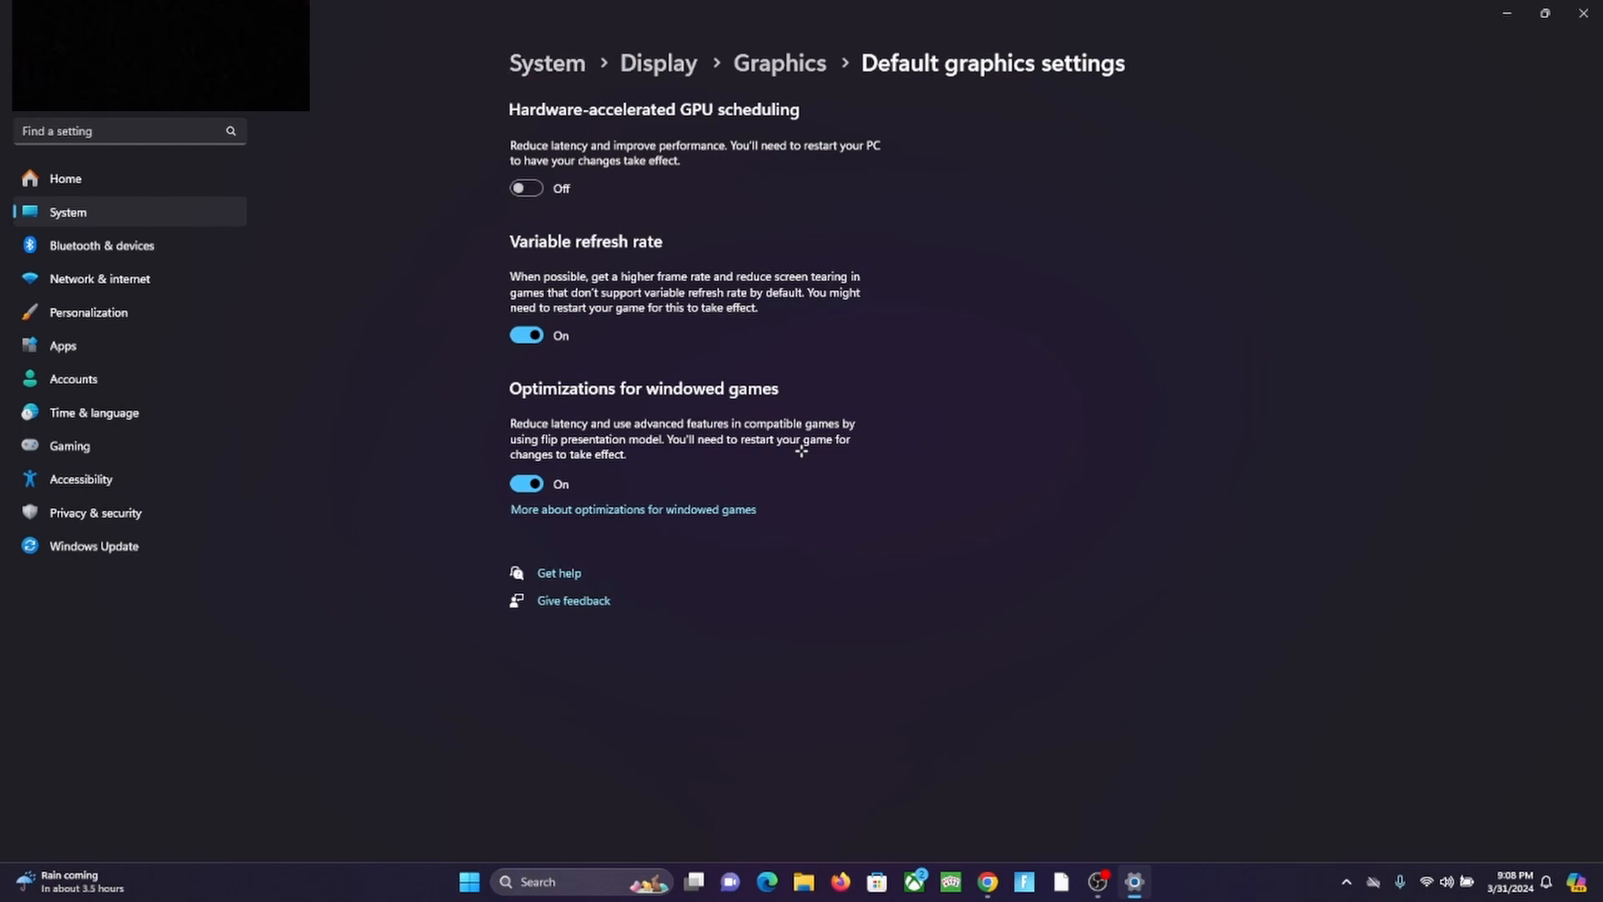
mouse_move(998, 135)
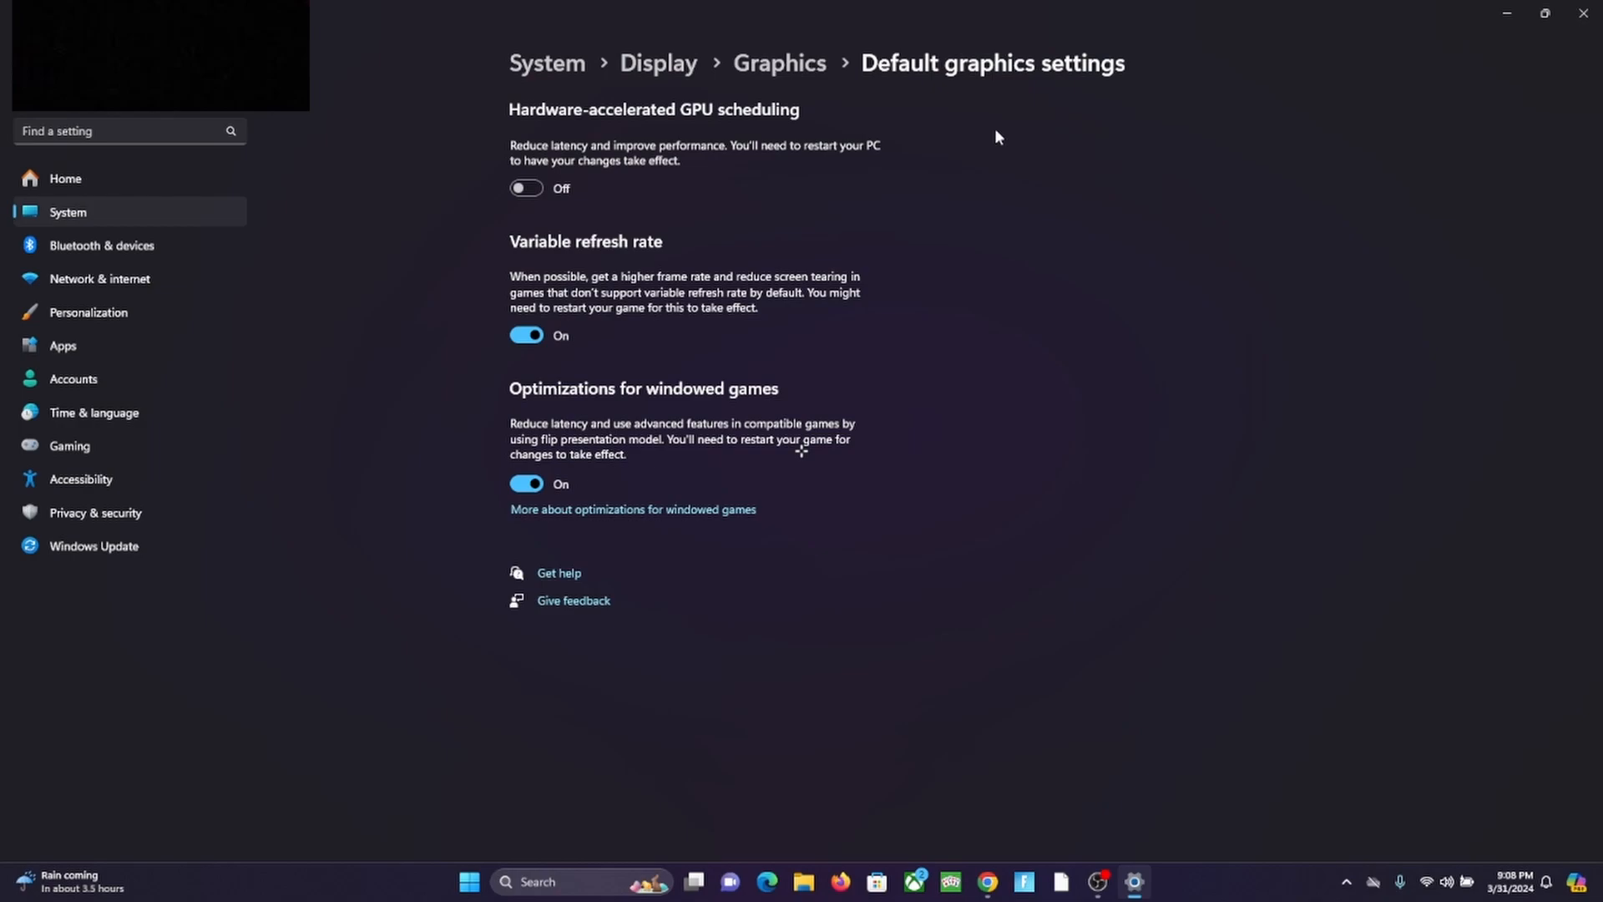
mouse_move(1082, 725)
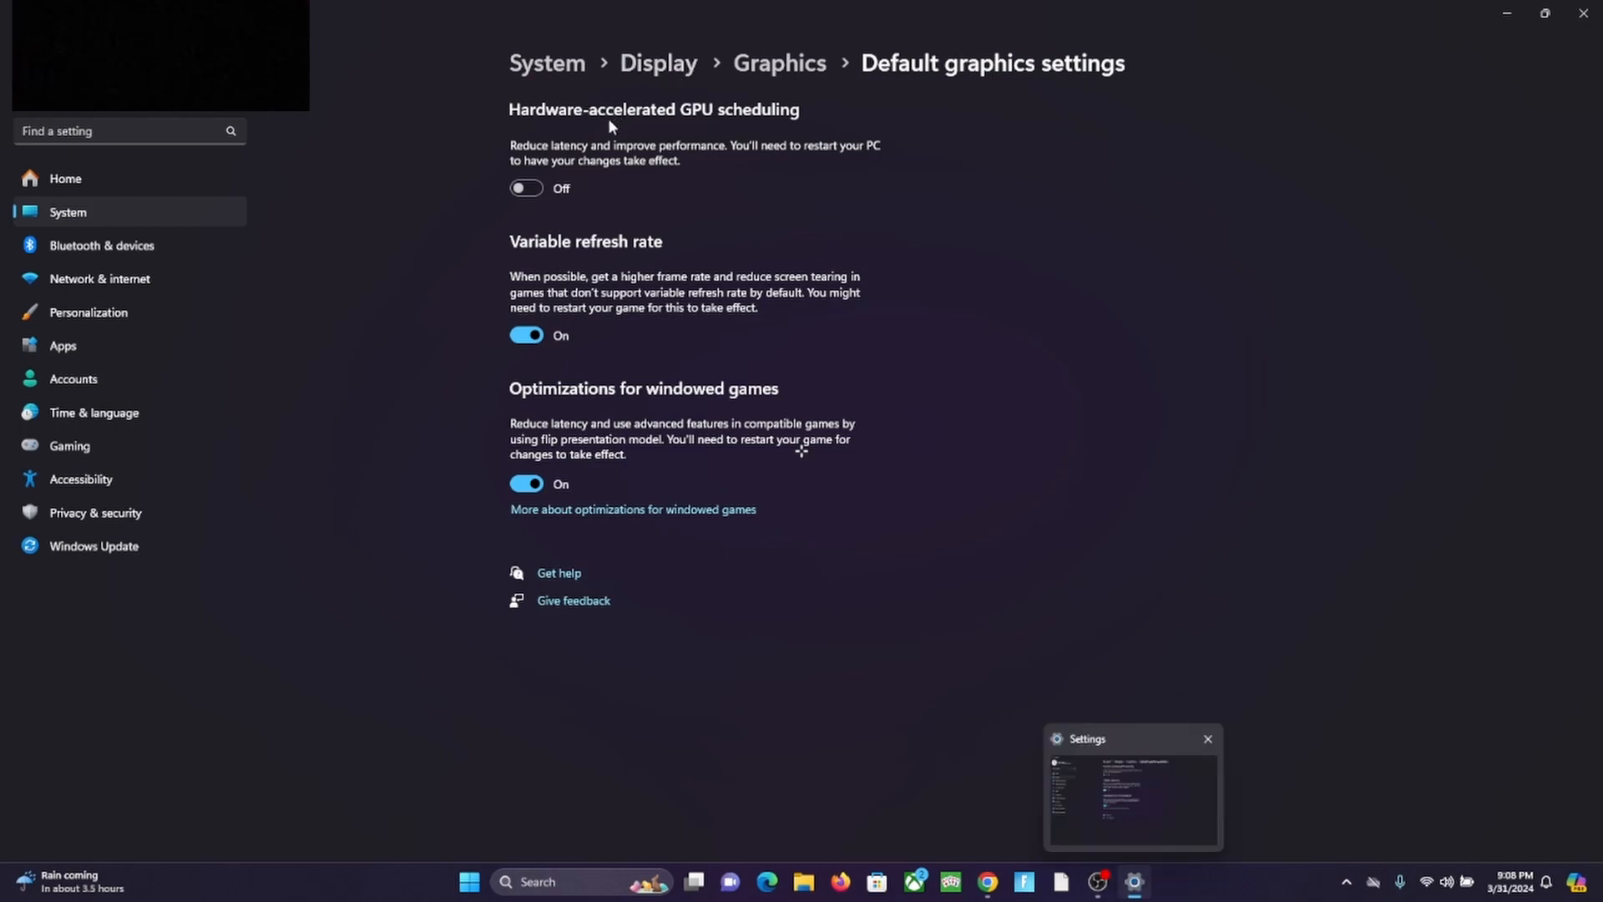
mouse_move(553, 49)
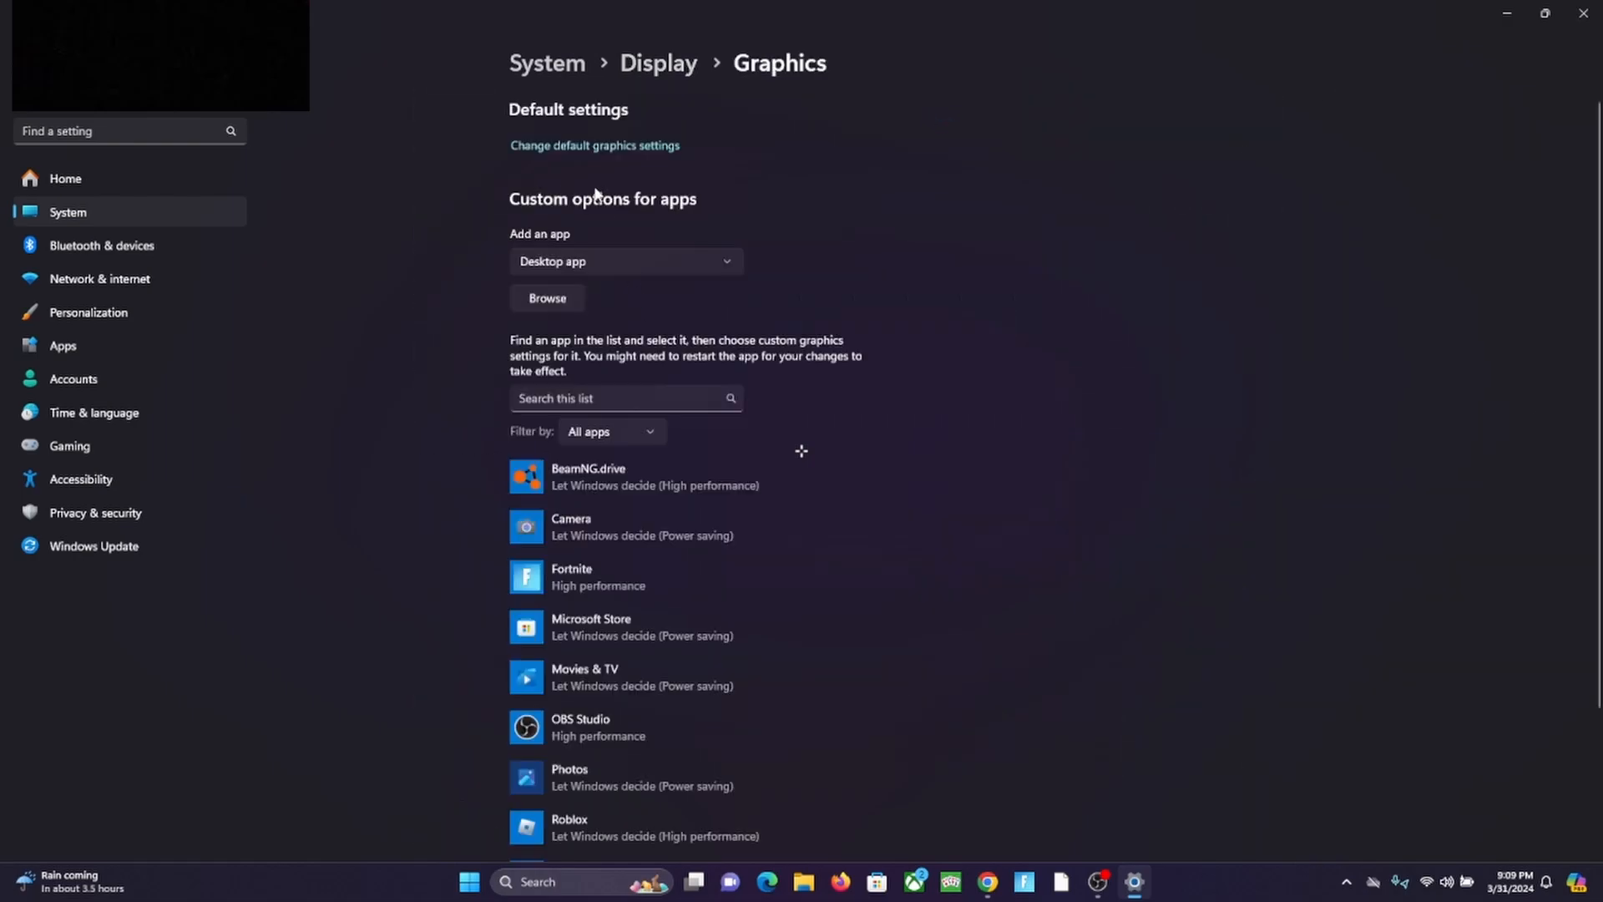
mouse_move(713, 155)
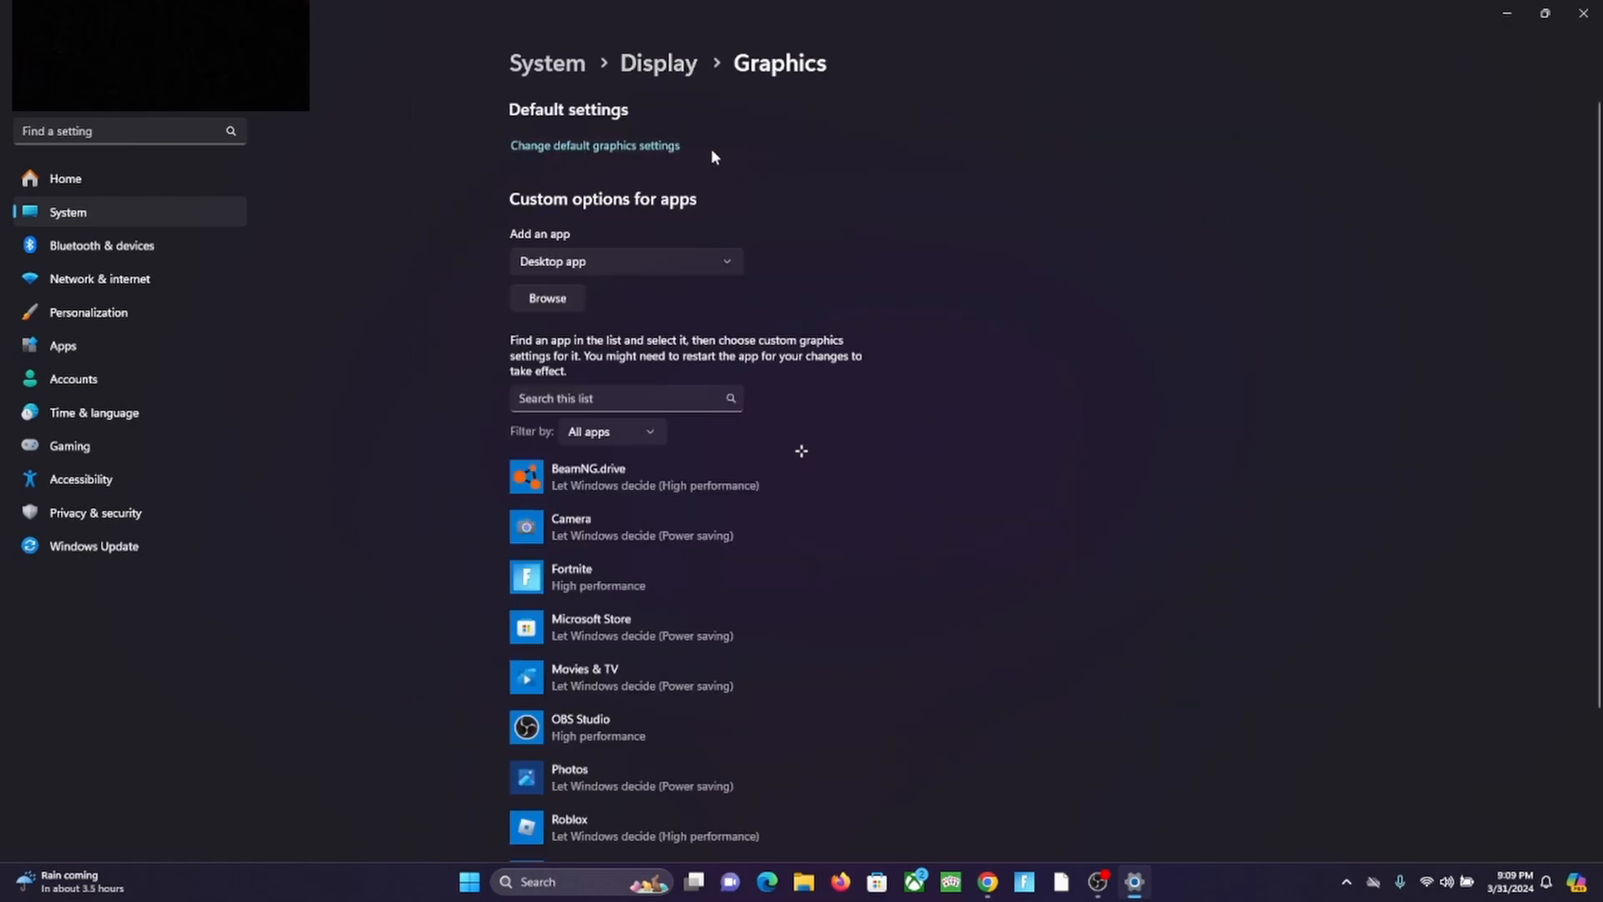
Return to Default graphics settings, leaving all three toggles unchanged.
click(595, 146)
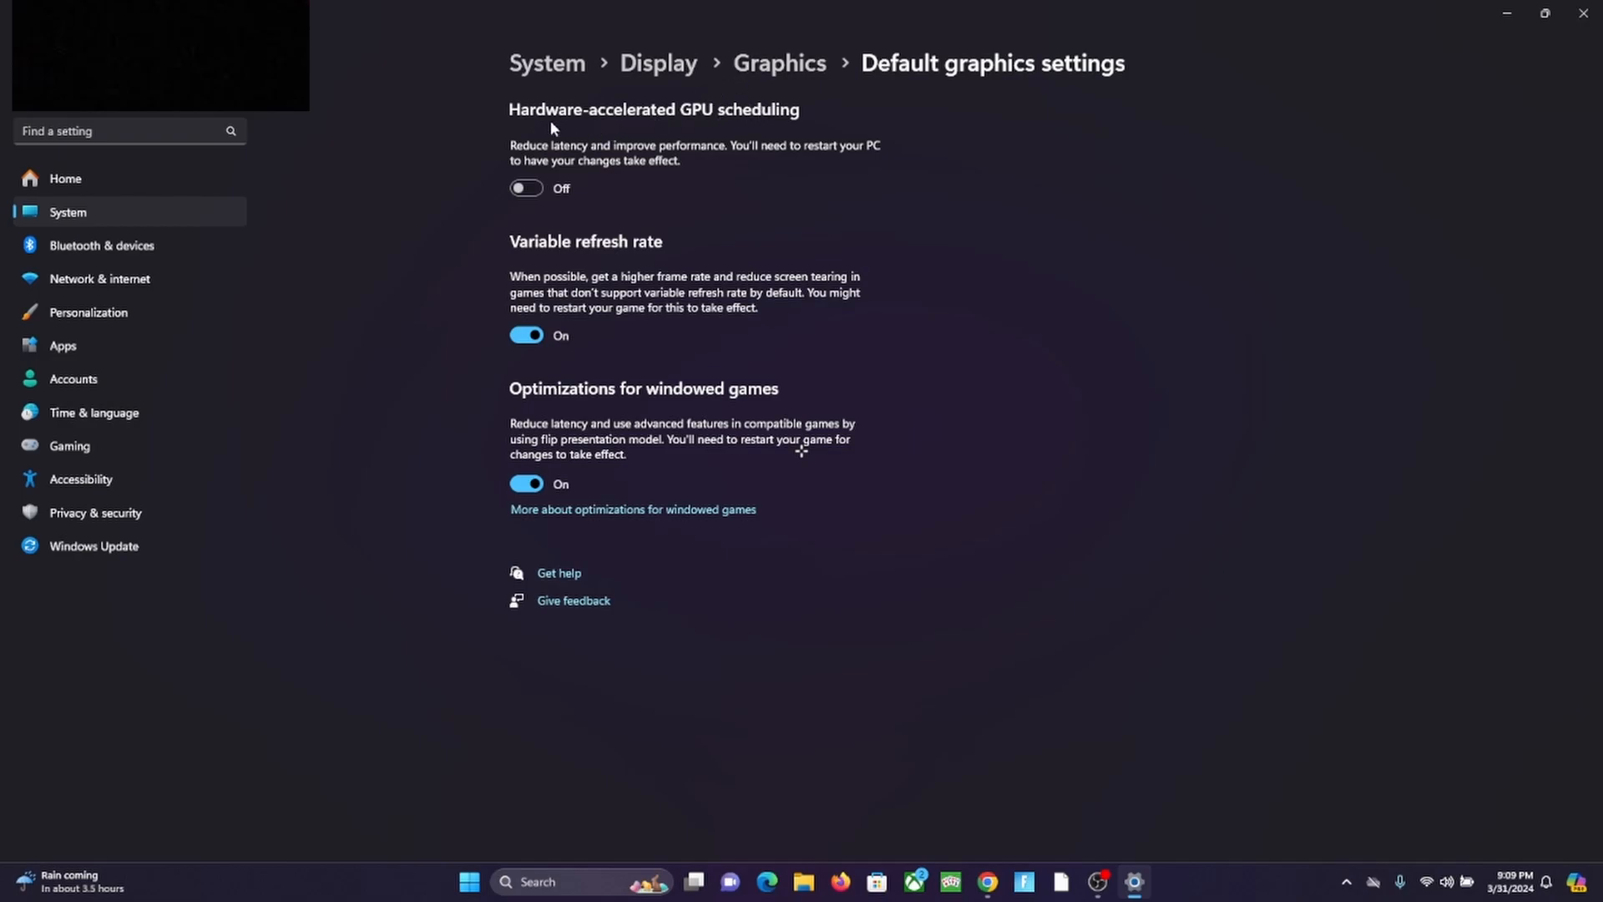
mouse_move(547, 234)
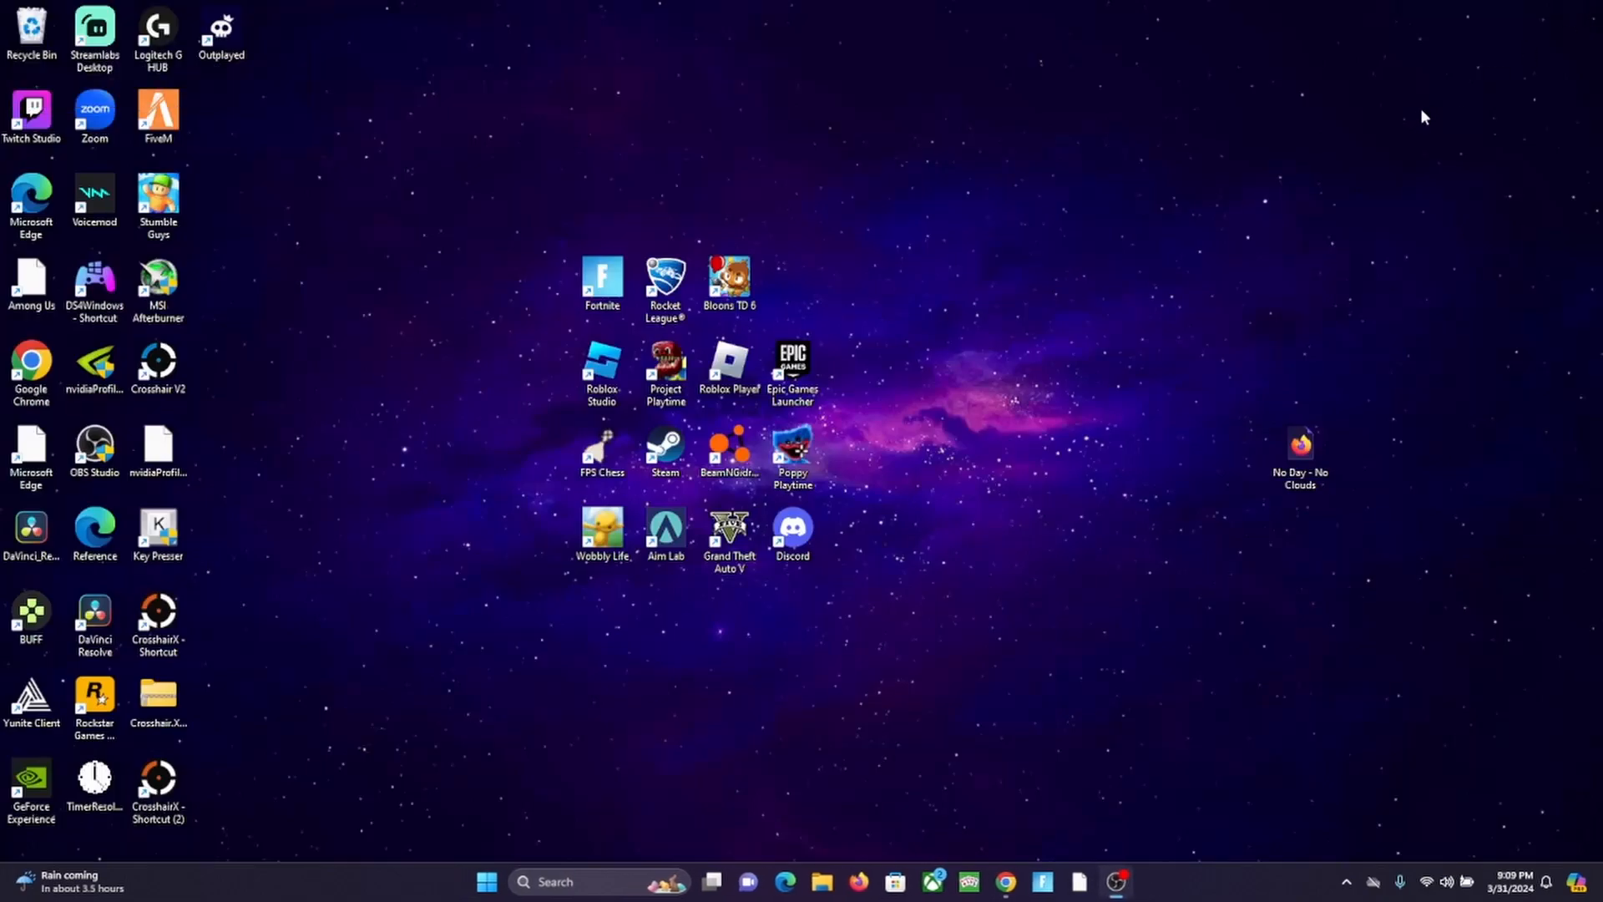
mouse_move(1346, 175)
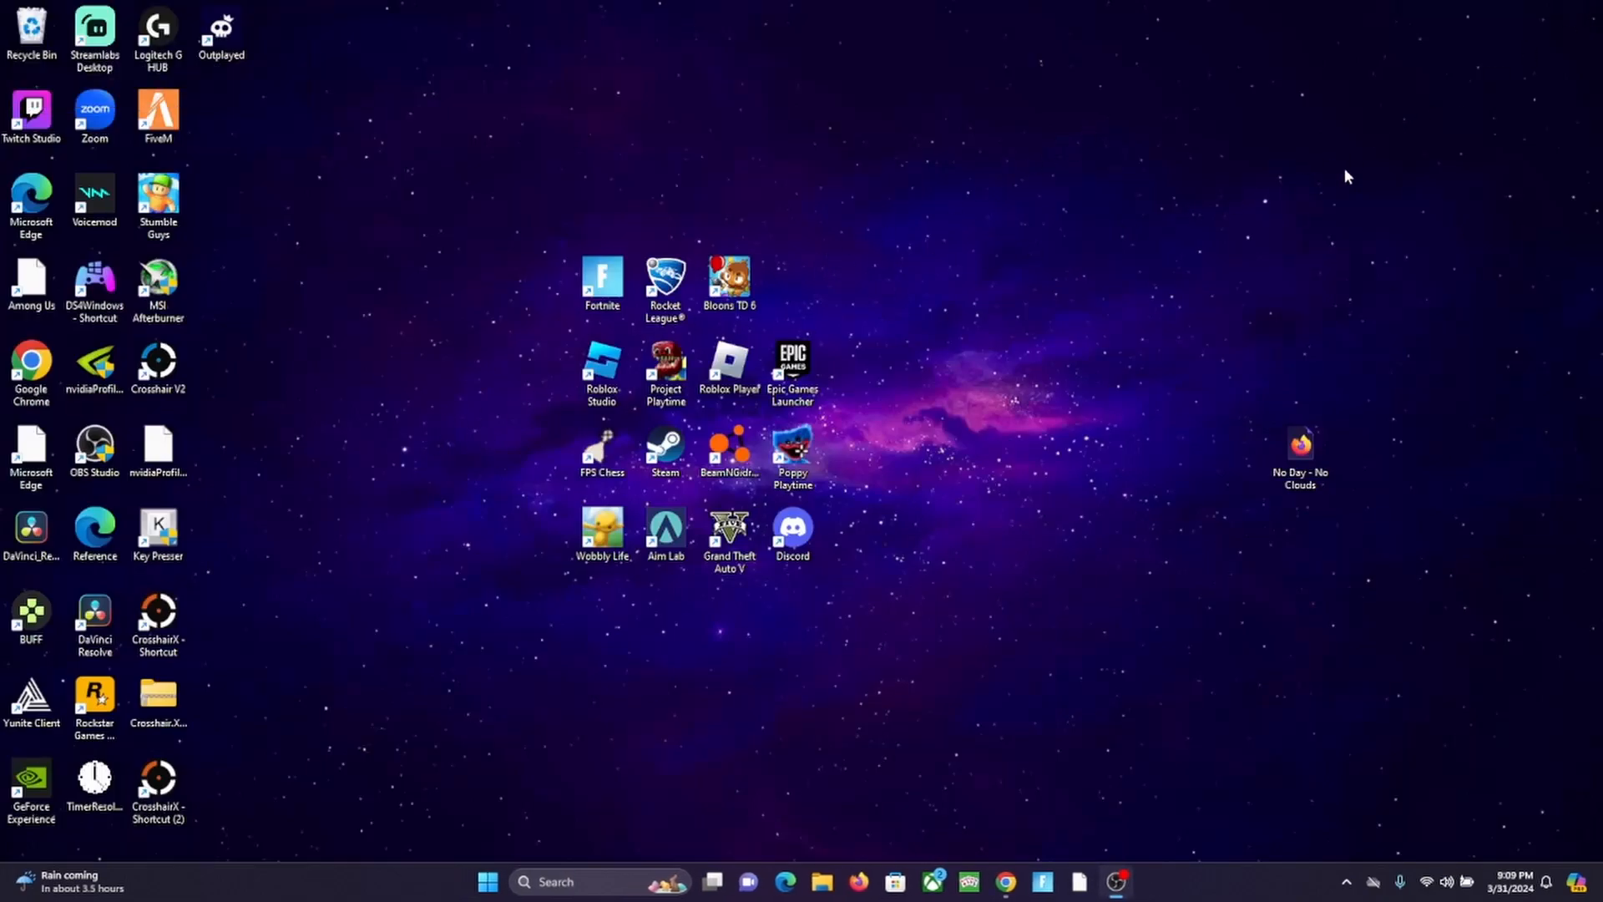
mouse_move(1318, 147)
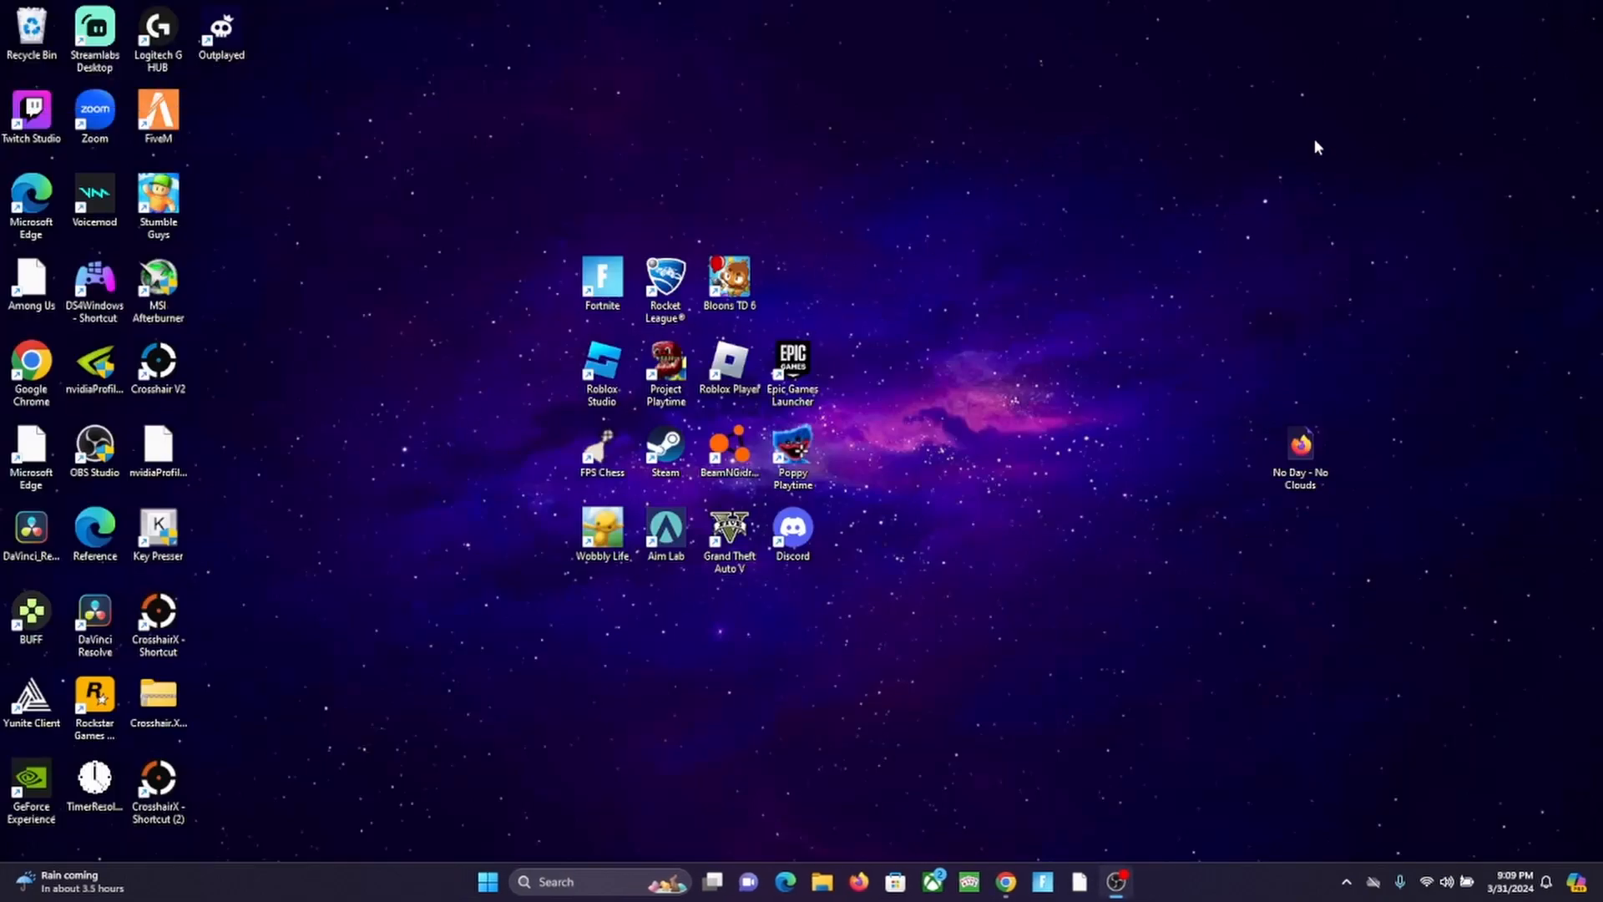